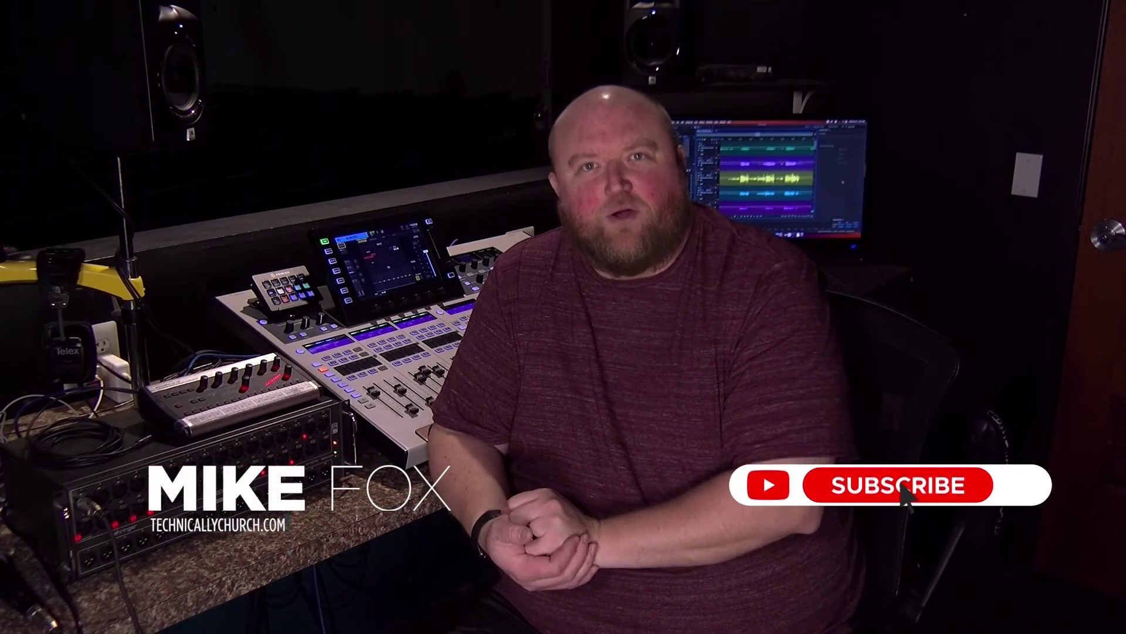
pyautogui.click(897, 499)
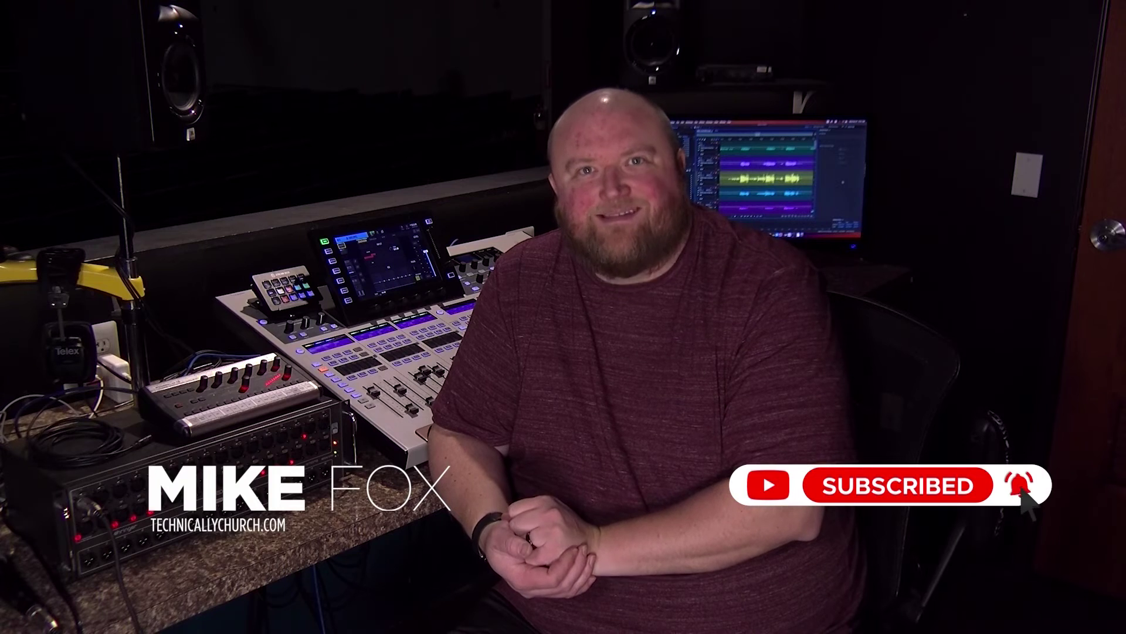